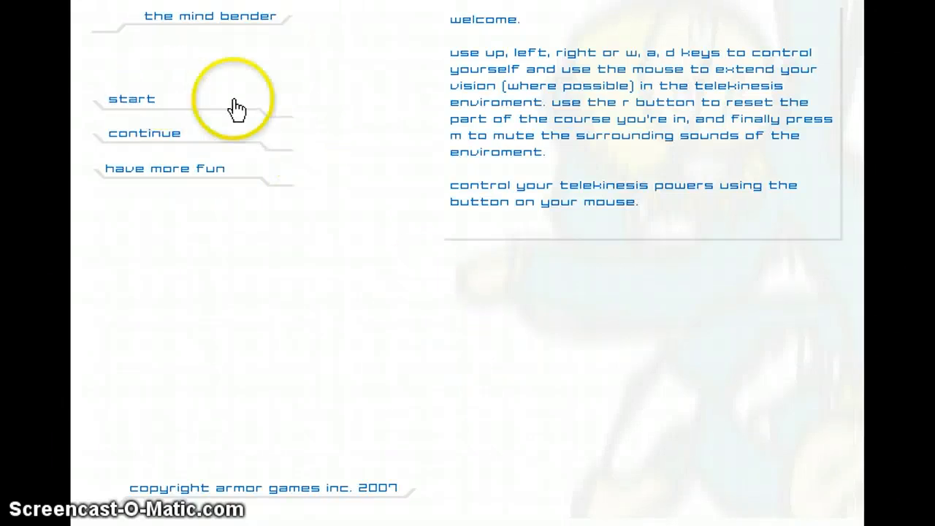
mouse_move(411, 330)
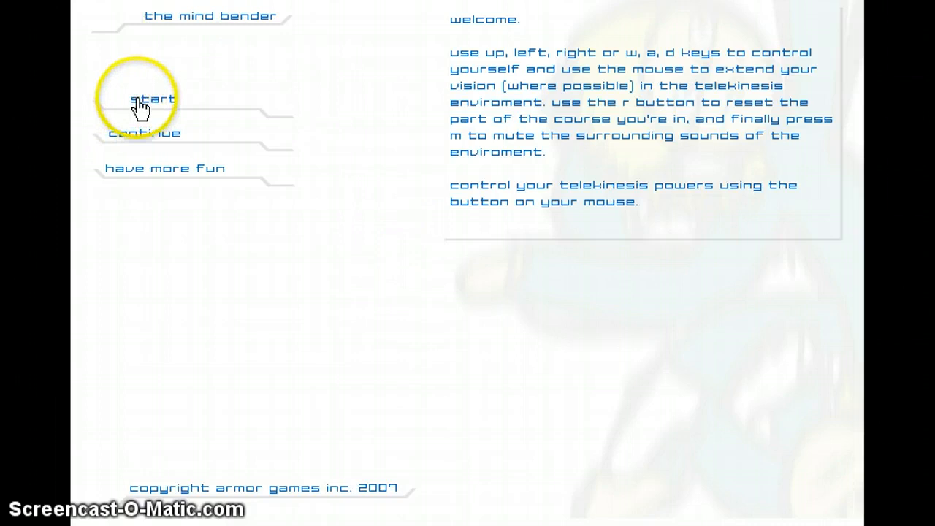
Start a new game from The Mind Bender title screen.
click(151, 98)
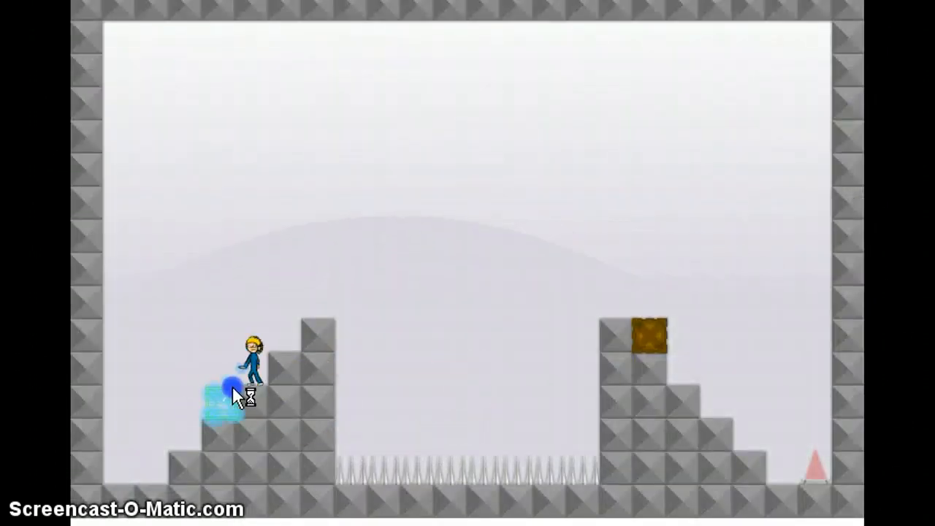
key(space)
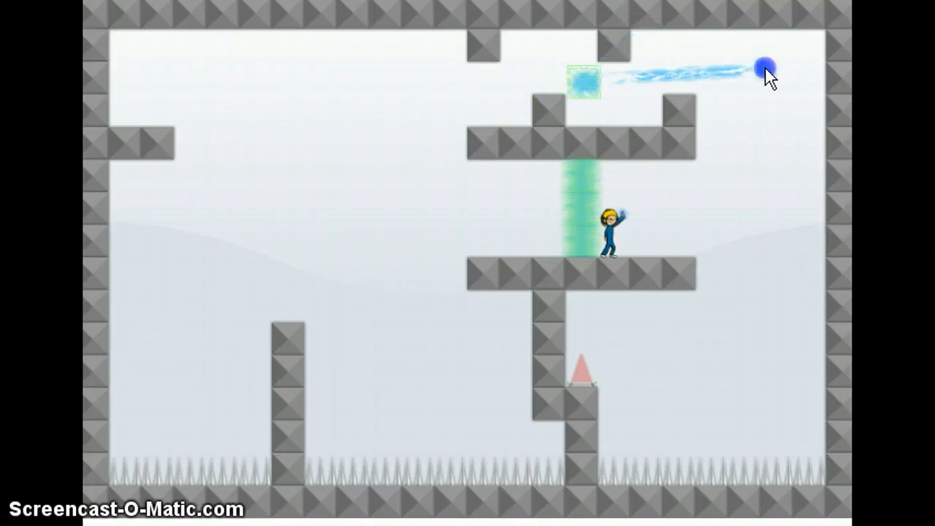
mouse_move(730, 296)
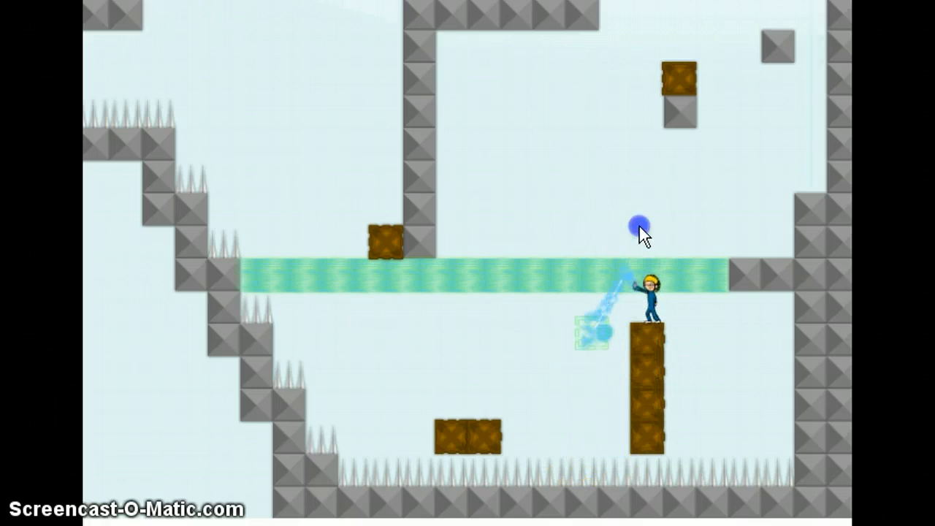
mouse_move(792, 210)
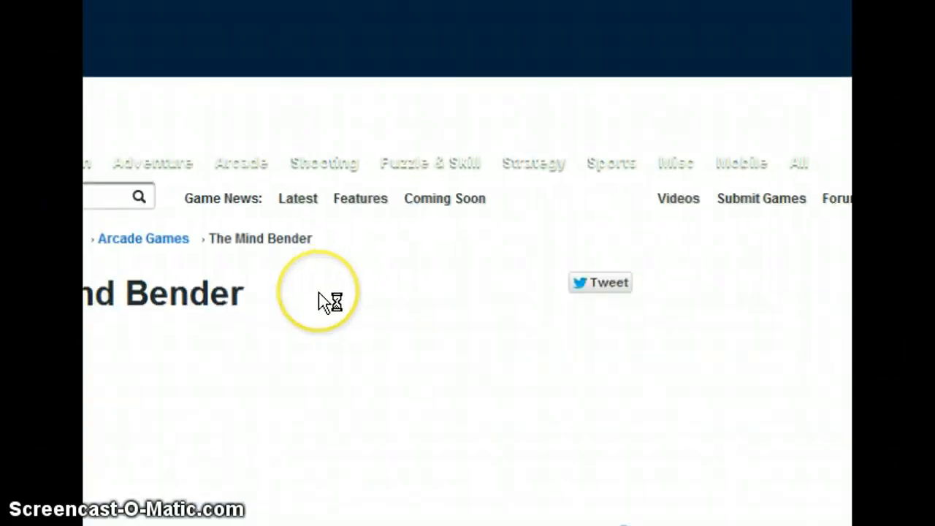
mouse_move(409, 338)
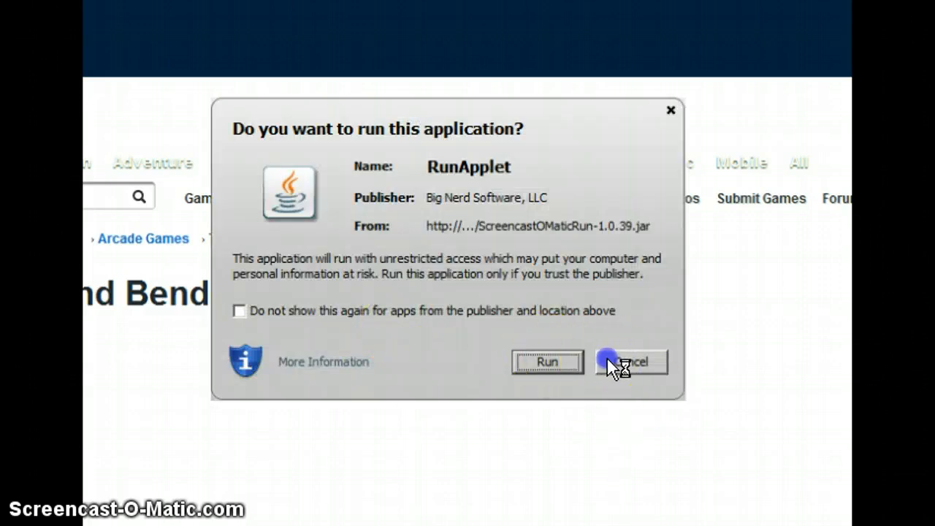
Cancel the Java RunApplet prompt so the recording applet does not run.
click(630, 362)
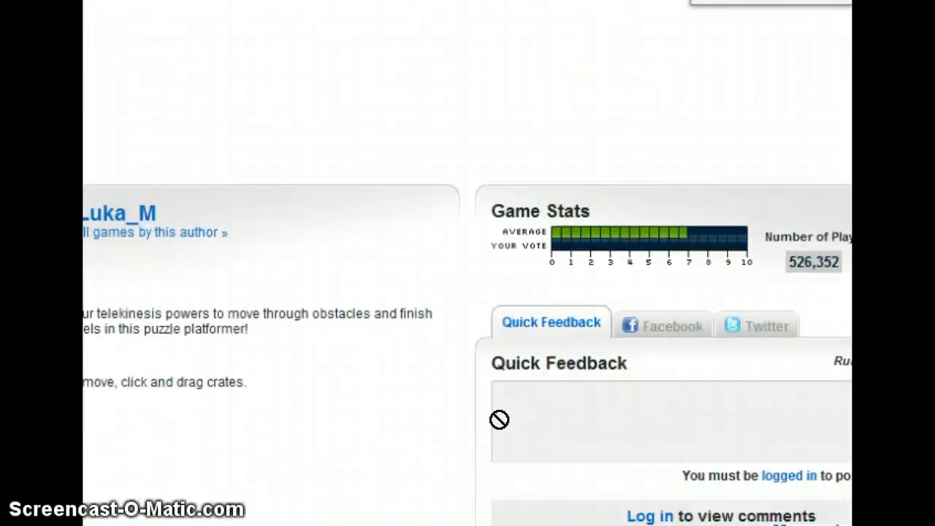